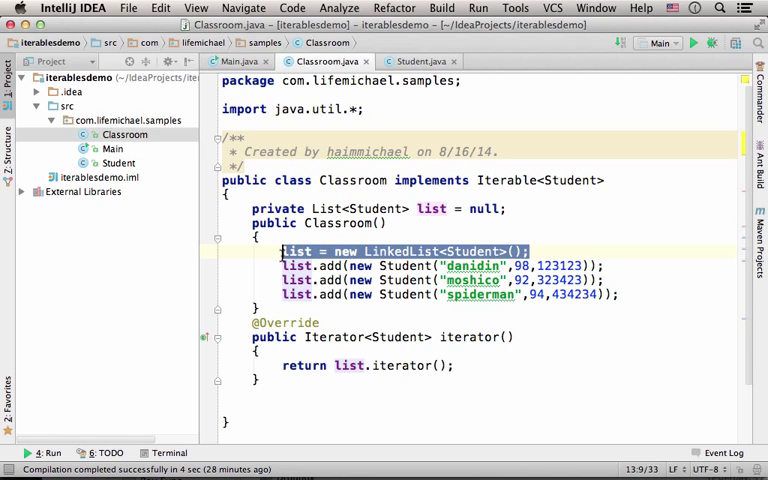
{"action": "mouse_move", "coordinate": [367, 290]}
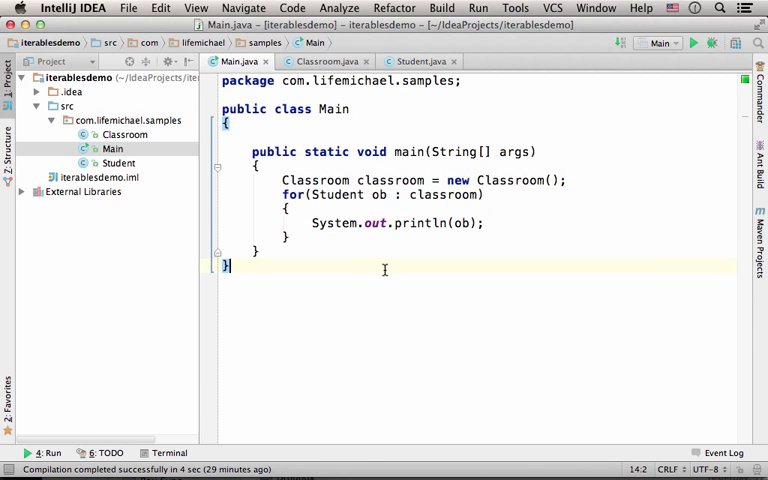
{"action": "mouse_move", "coordinate": [148, 165]}
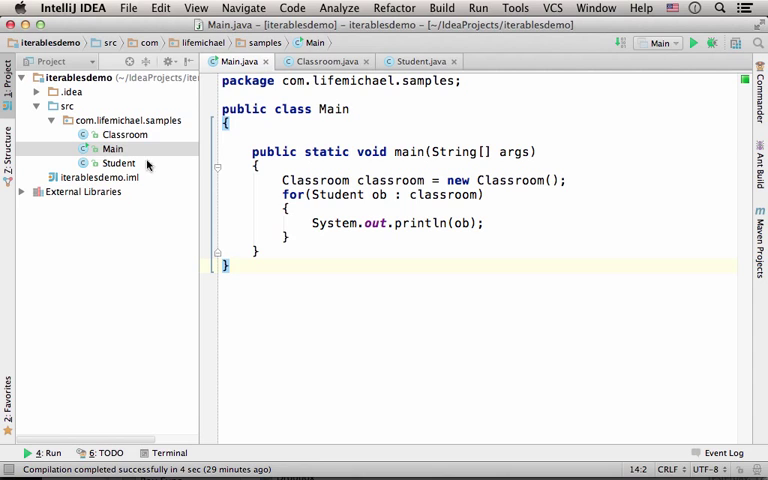
Run Main from the Project tree to print danidin, moshico and spiderman with averages and ids
{"action": "right_click", "coordinate": [118, 163]}
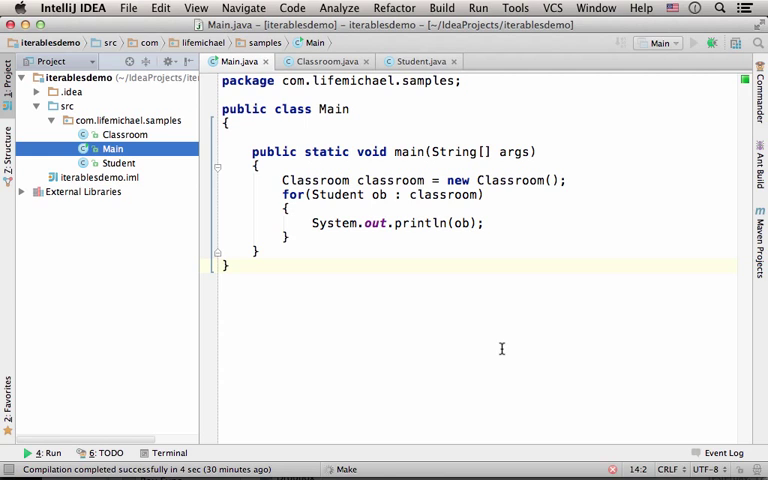
{"action": "left_click", "coordinate": [693, 42]}
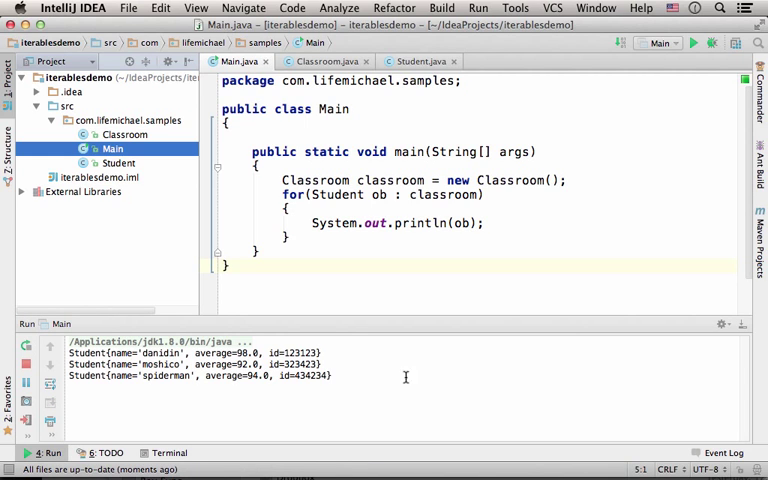